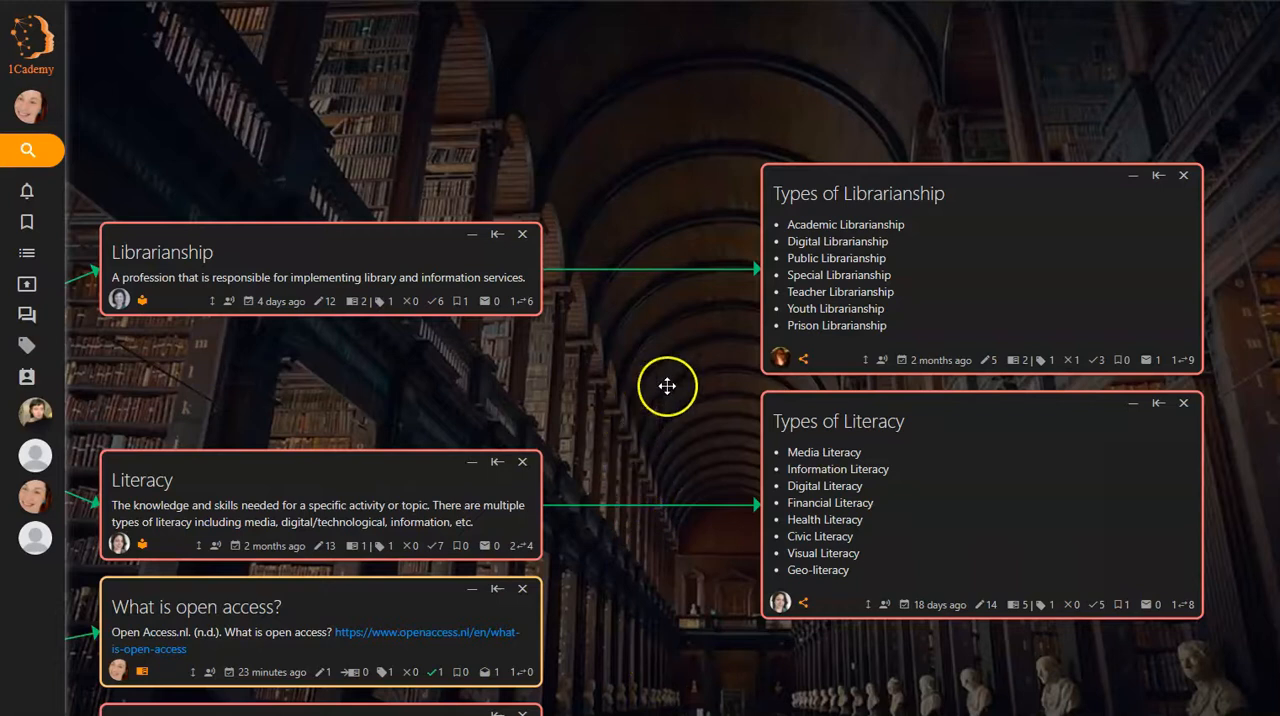
pyautogui.moveTo(449, 240)
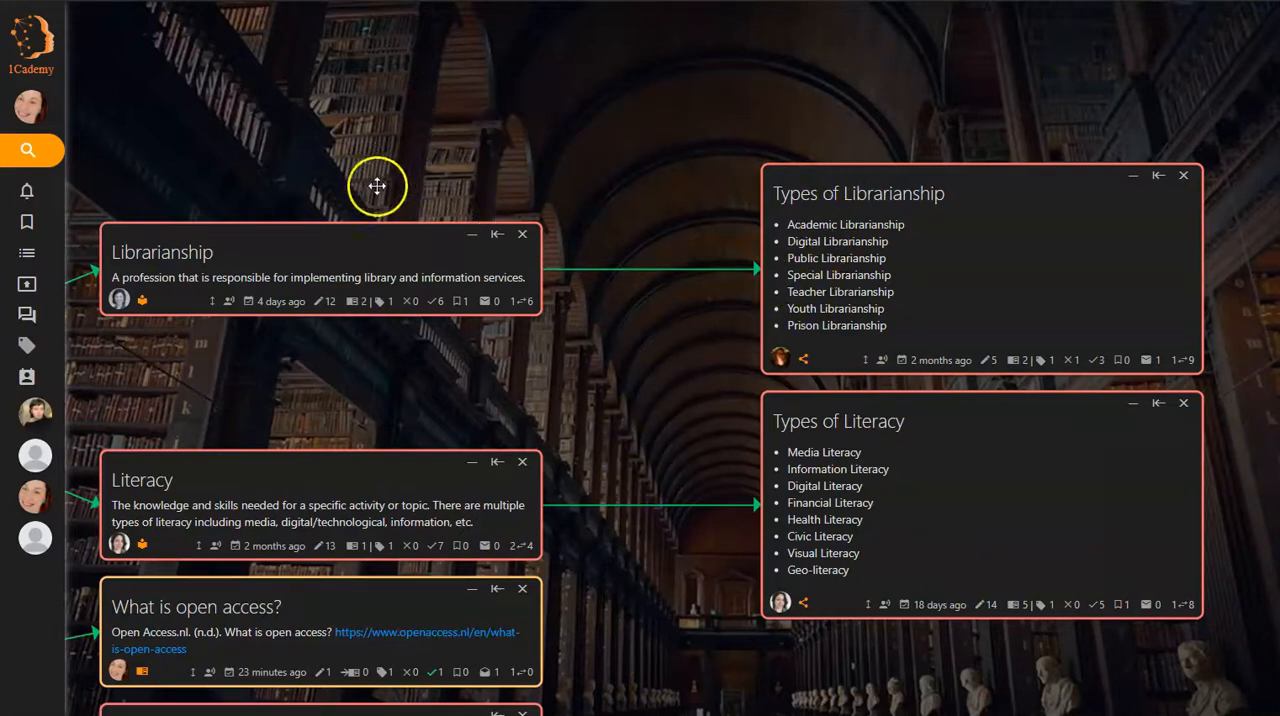
pyautogui.moveTo(75, 160)
pyautogui.write('open access publishing')
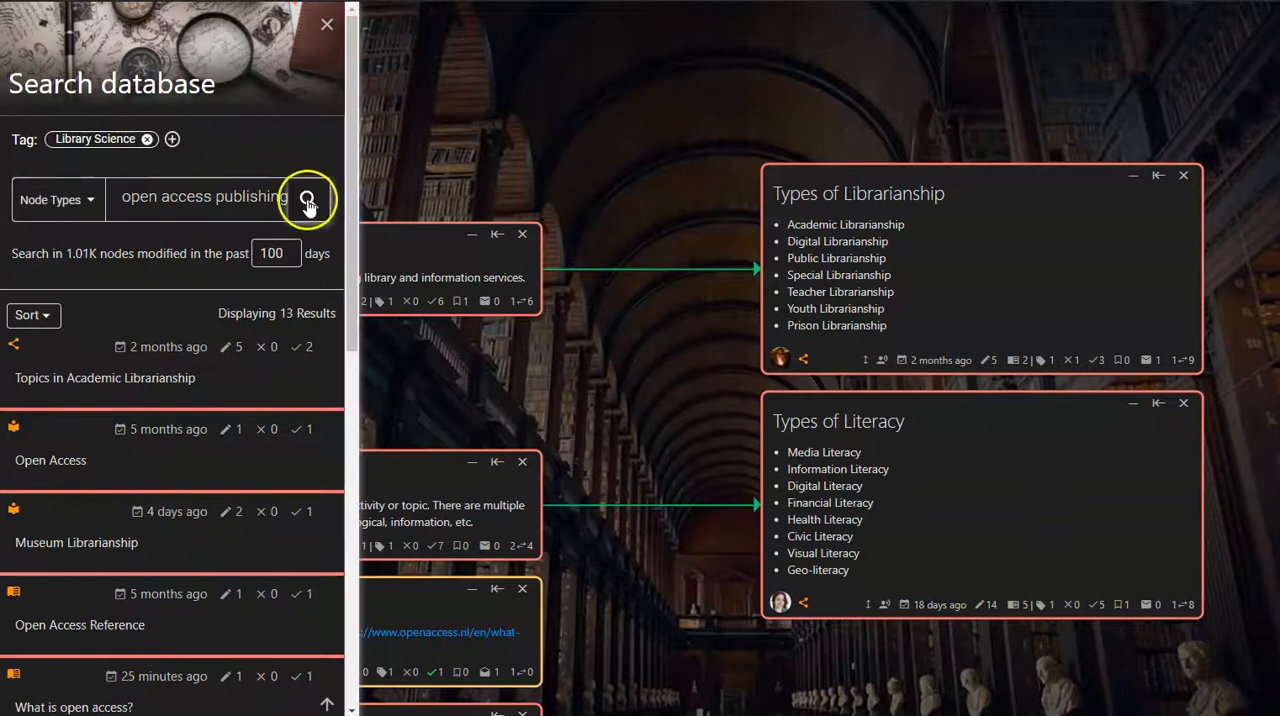
# - Search for open access publishing and open the Open Access result on the map
pyautogui.click(308, 197)
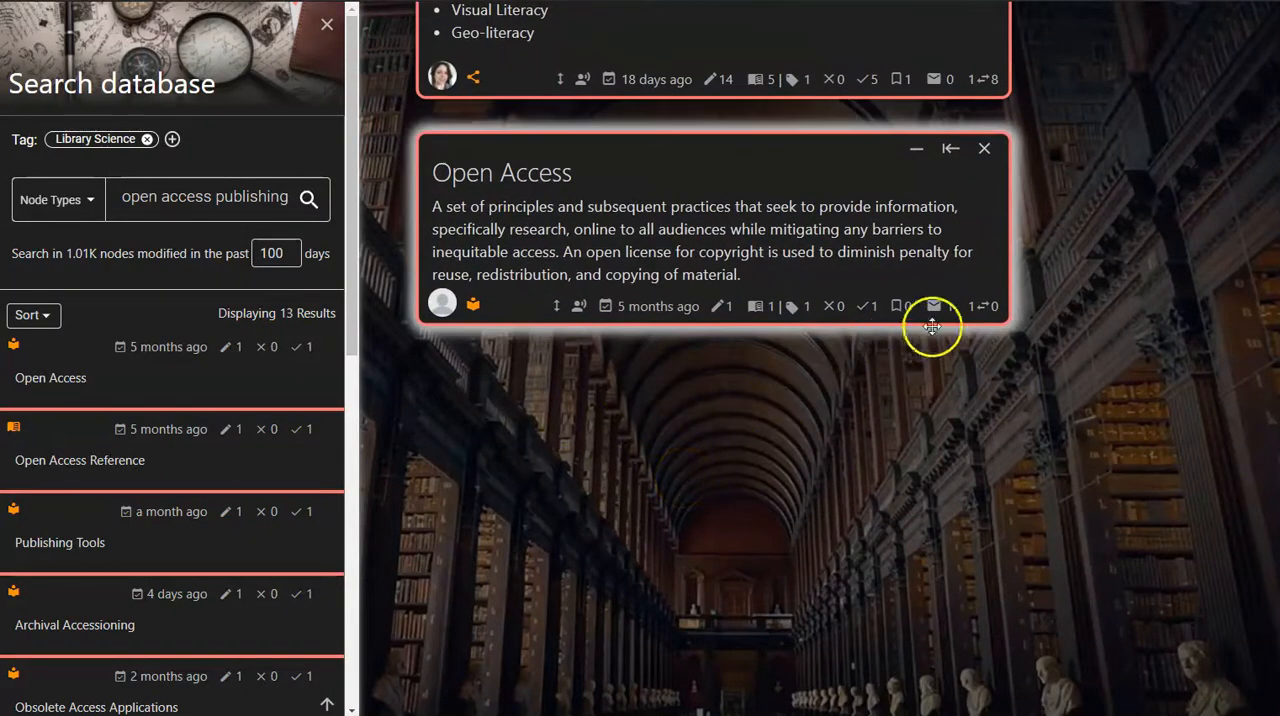
pyautogui.click(983, 306)
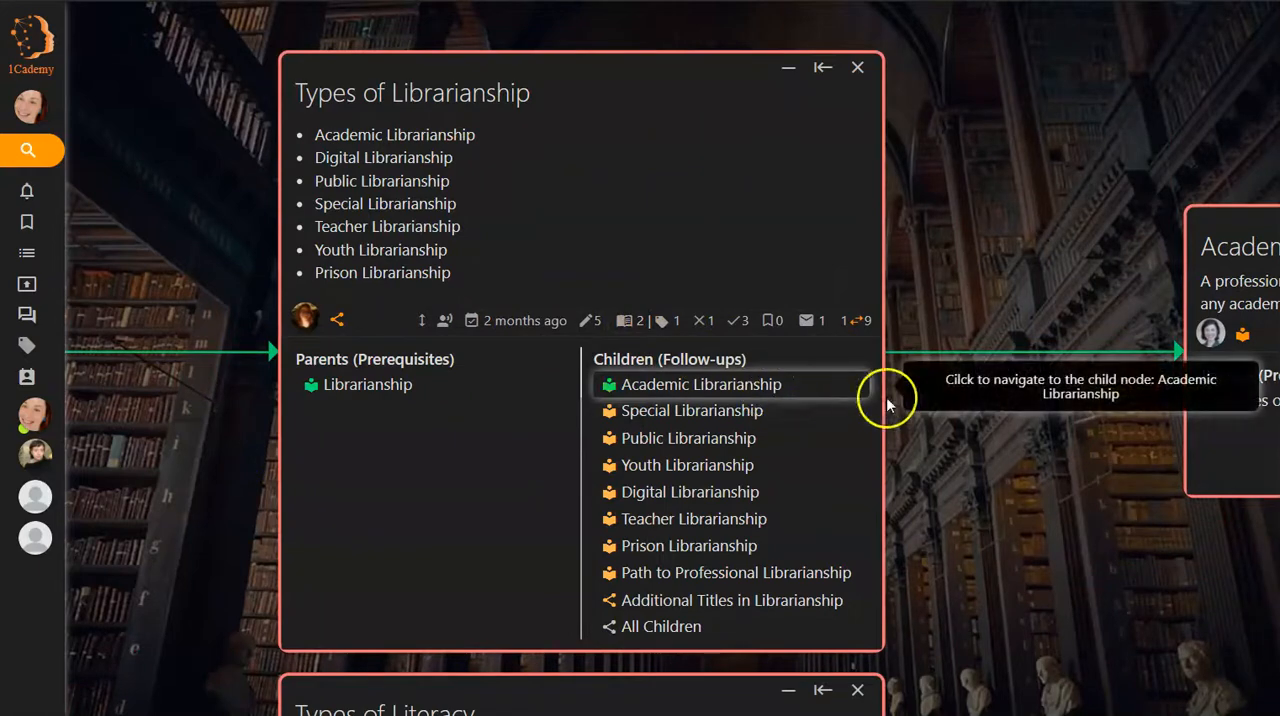
# - Navigate via Academic Librarianship and Topics in Academic Librarianship to the Open Access node
pyautogui.click(701, 384)
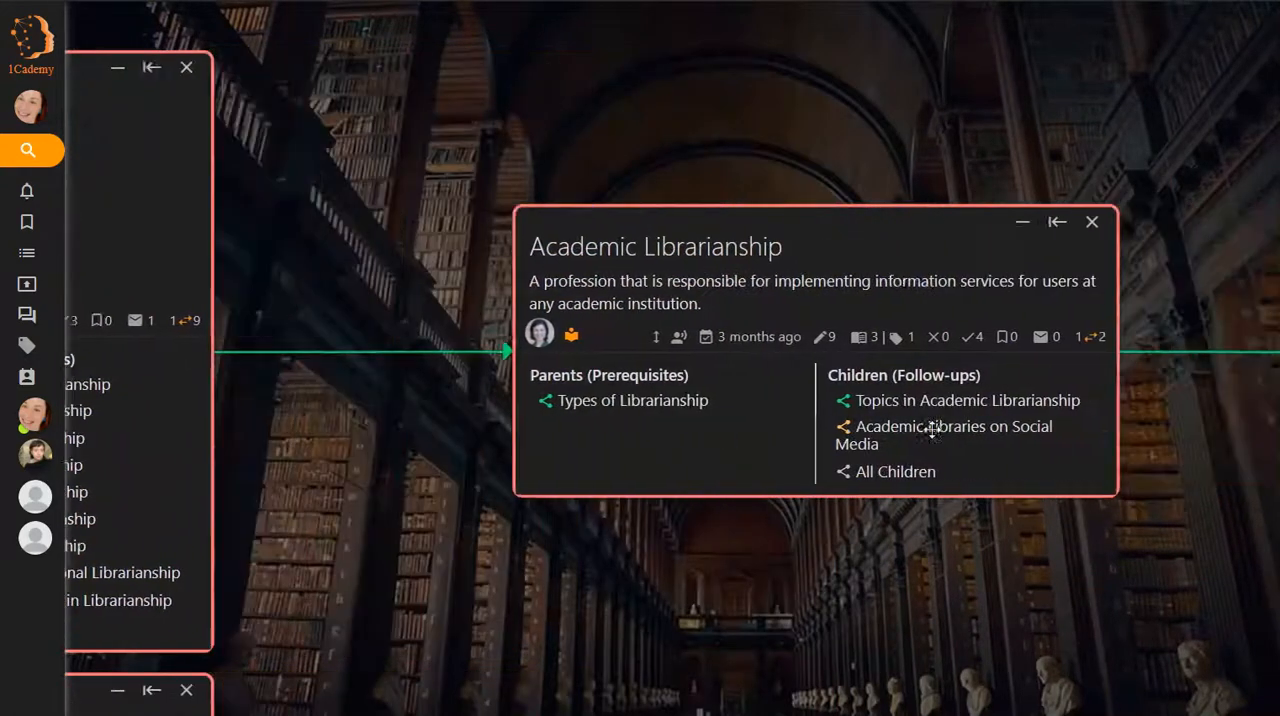
pyautogui.click(966, 400)
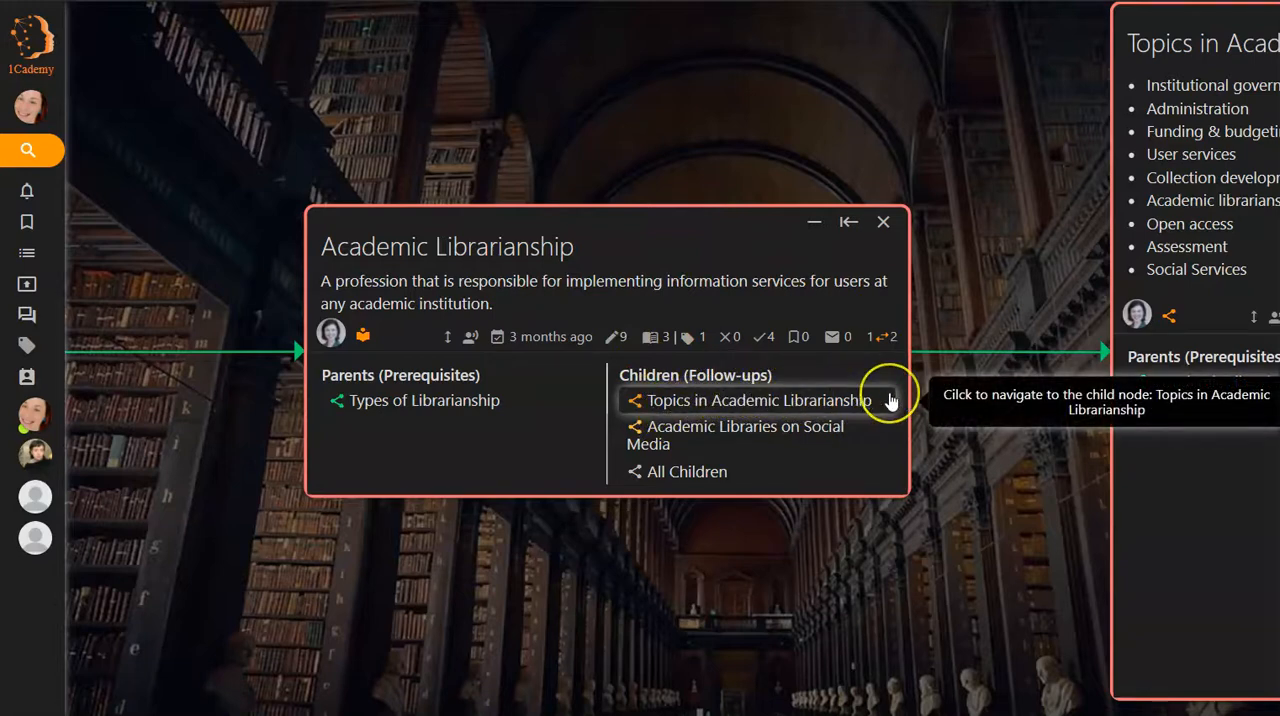
pyautogui.click(757, 400)
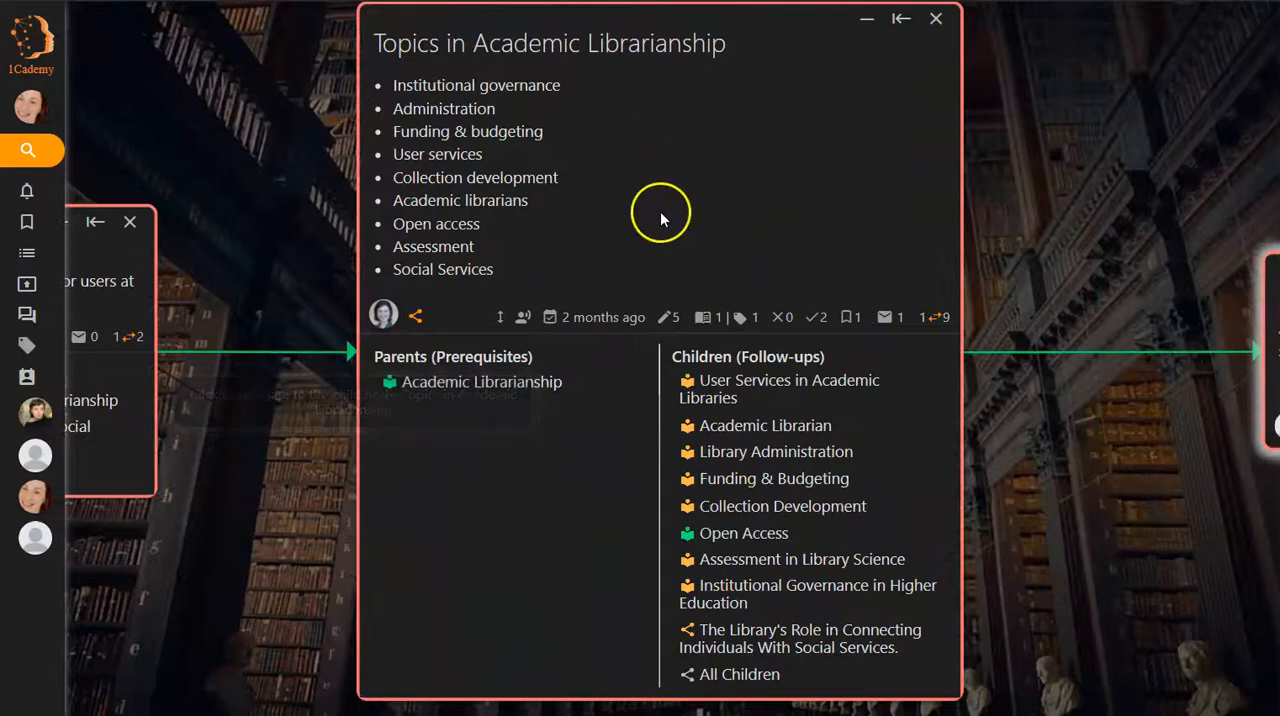
pyautogui.moveTo(743, 533)
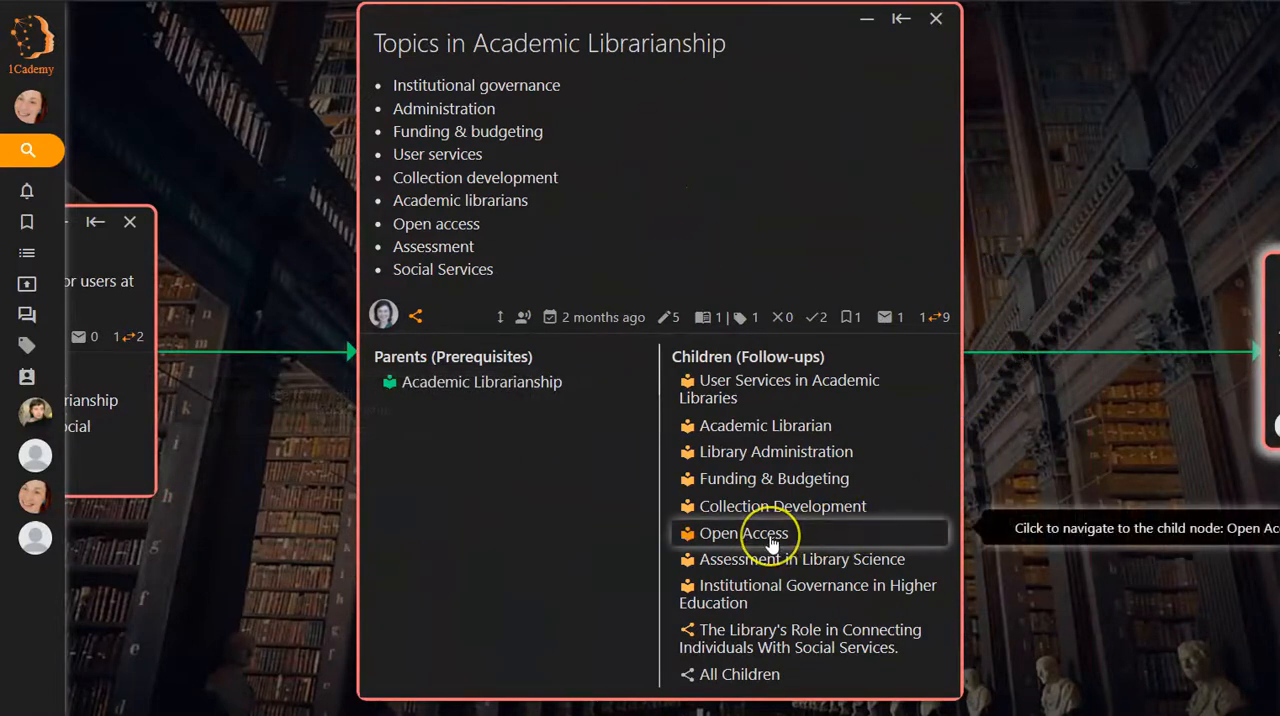
pyautogui.click(743, 533)
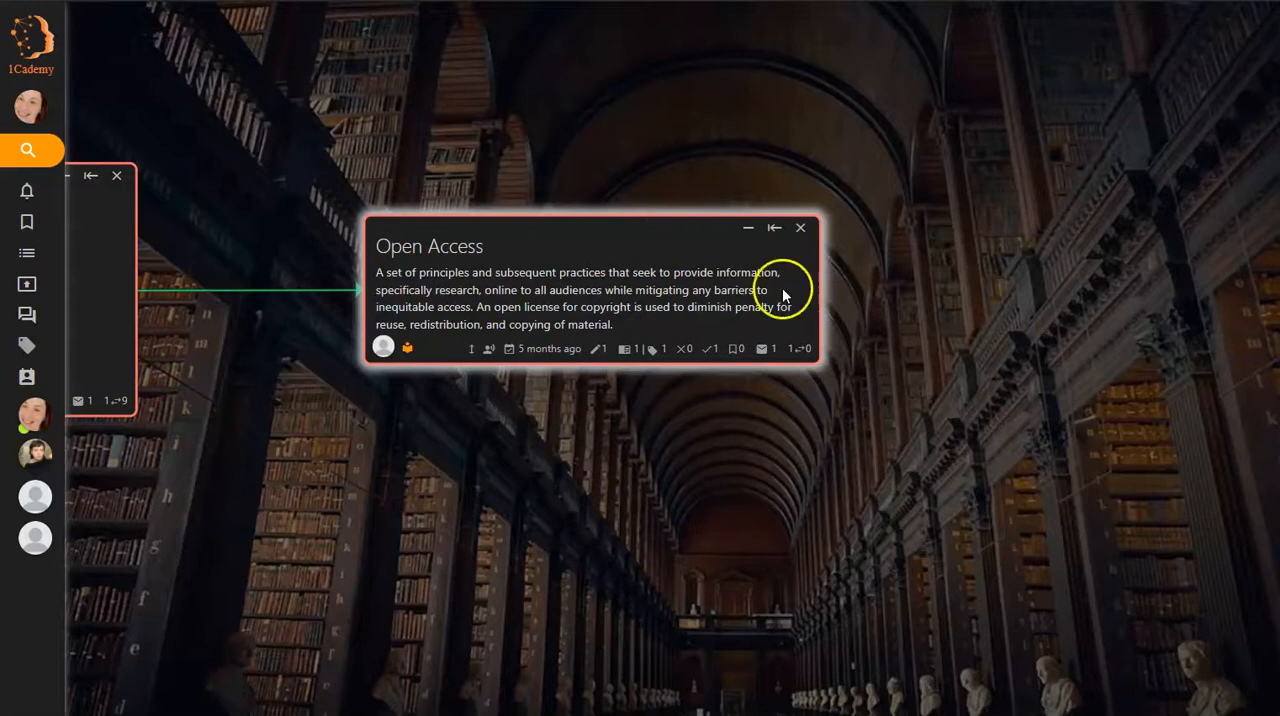
pyautogui.moveTo(1022, 212)
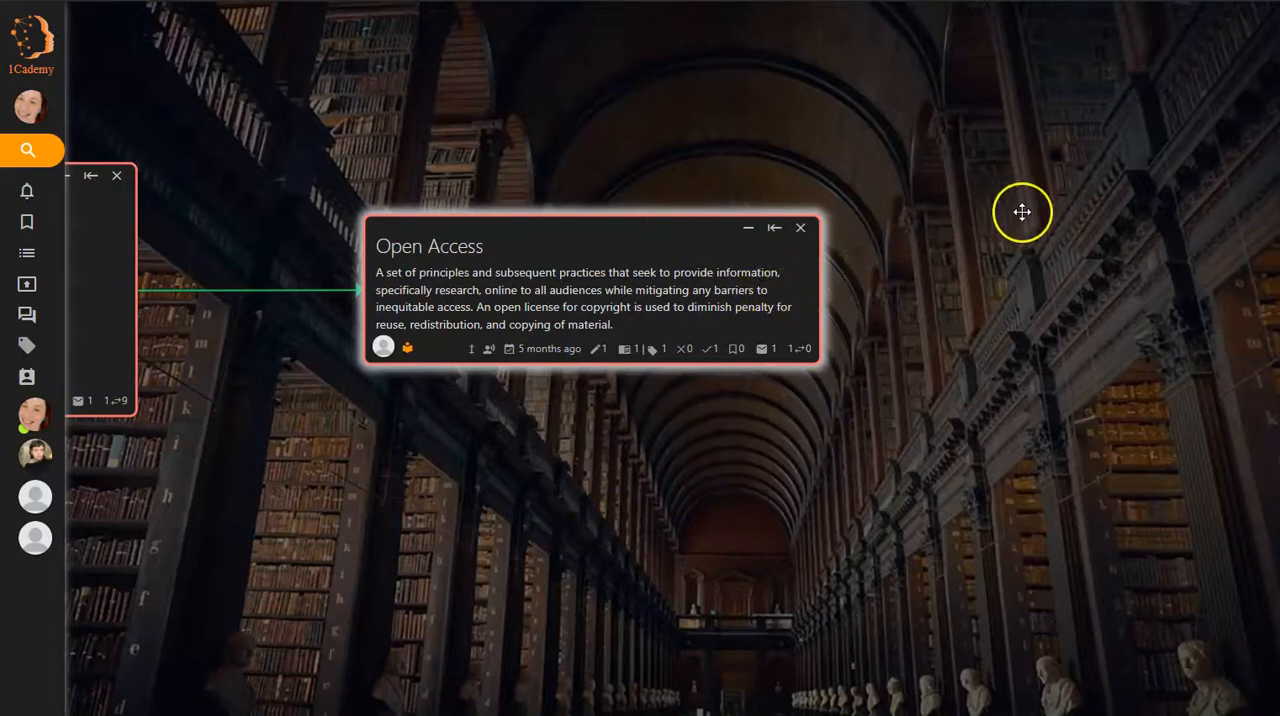
pyautogui.moveTo(1087, 299)
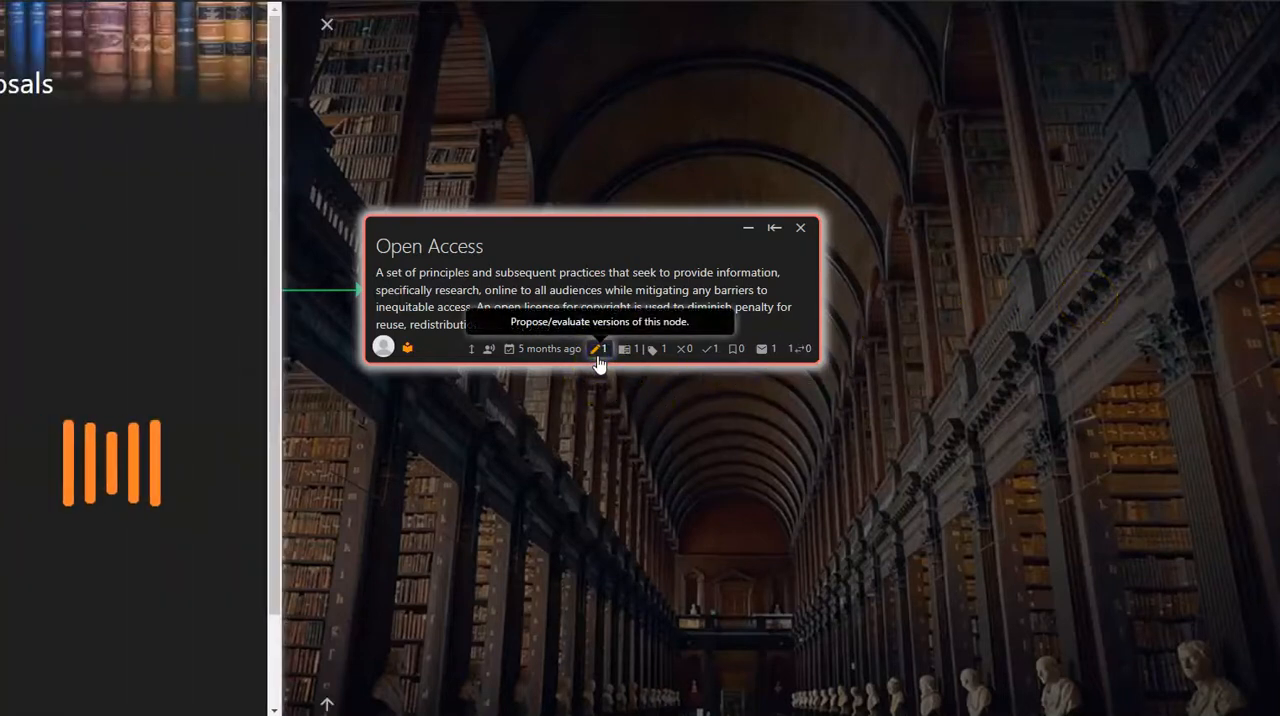
# - Open proposals on the Open Access node and choose Relation child node
pyautogui.click(600, 349)
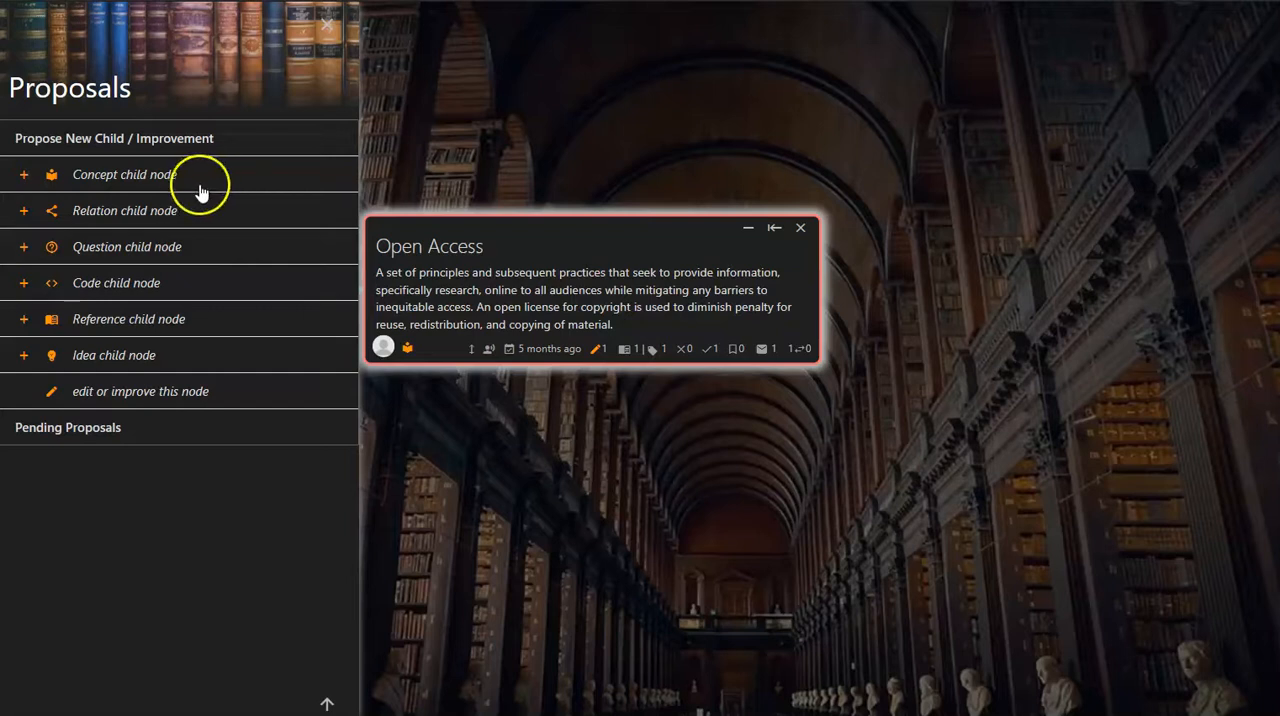
pyautogui.moveTo(155, 213)
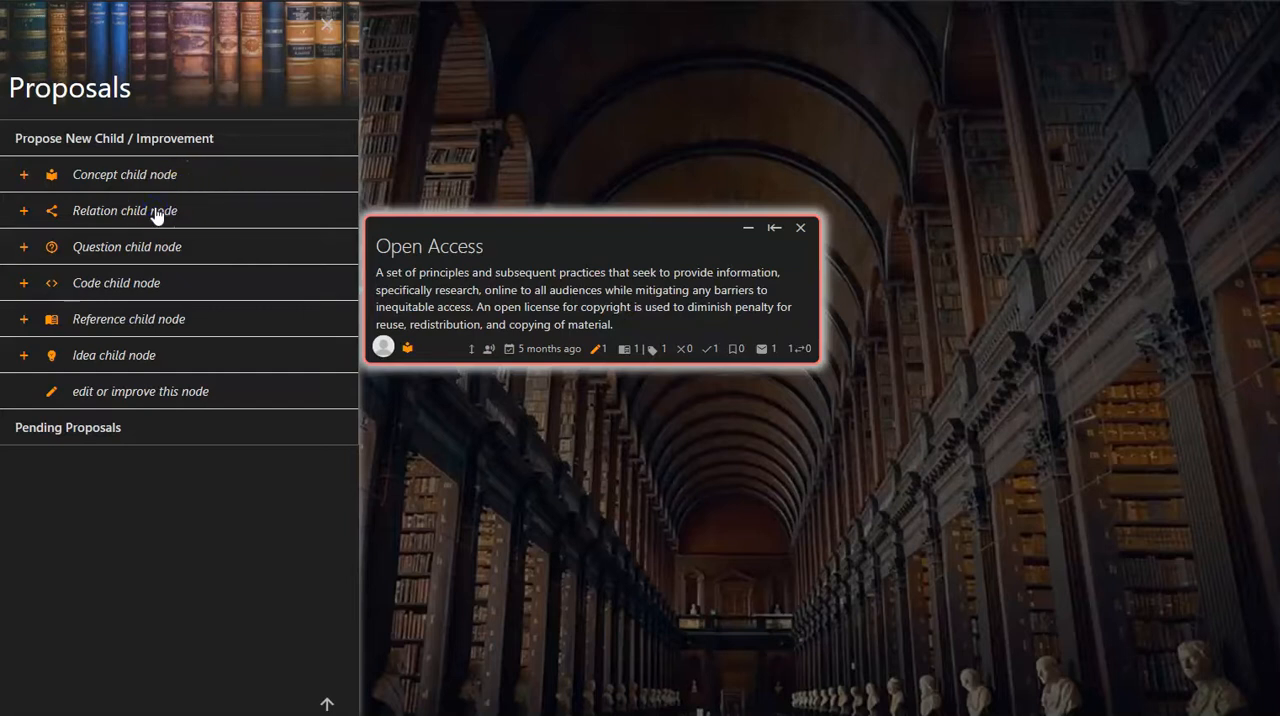
pyautogui.click(124, 210)
pyautogui.write('Lists topics related to open access.')
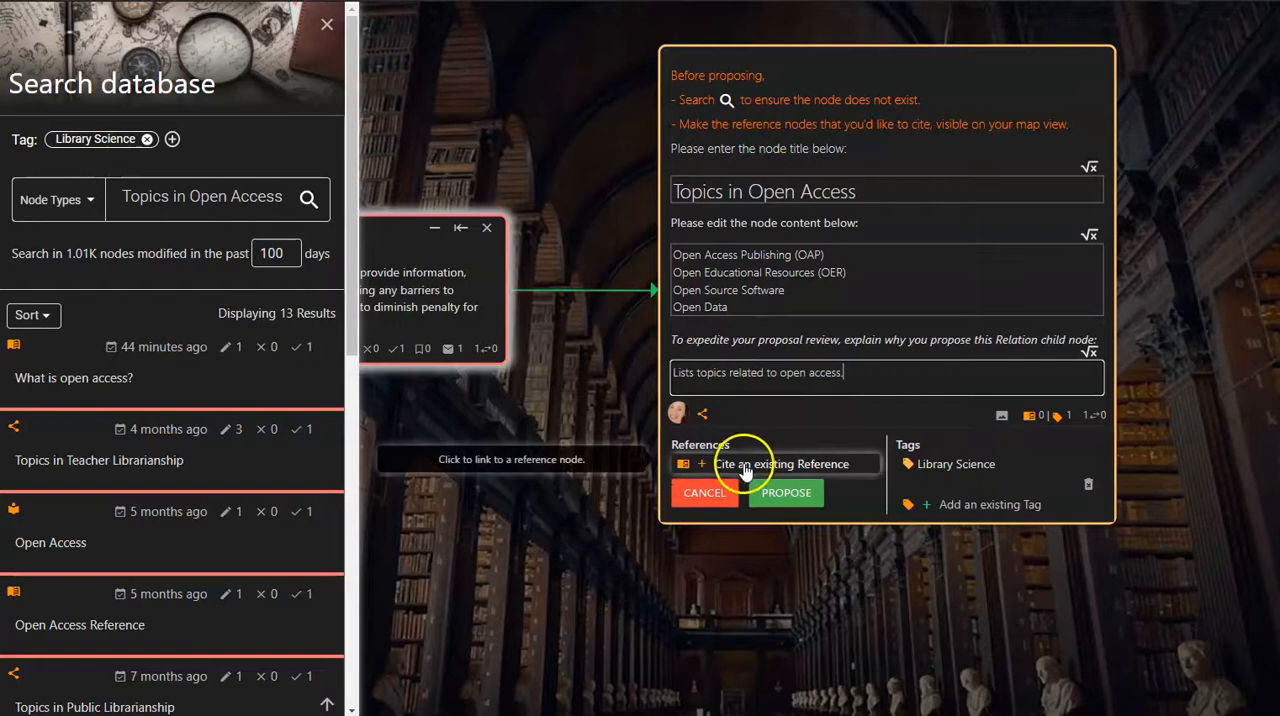
# - Cite 'What is open access?' and propose the Topics in Open Access node
pyautogui.click(782, 463)
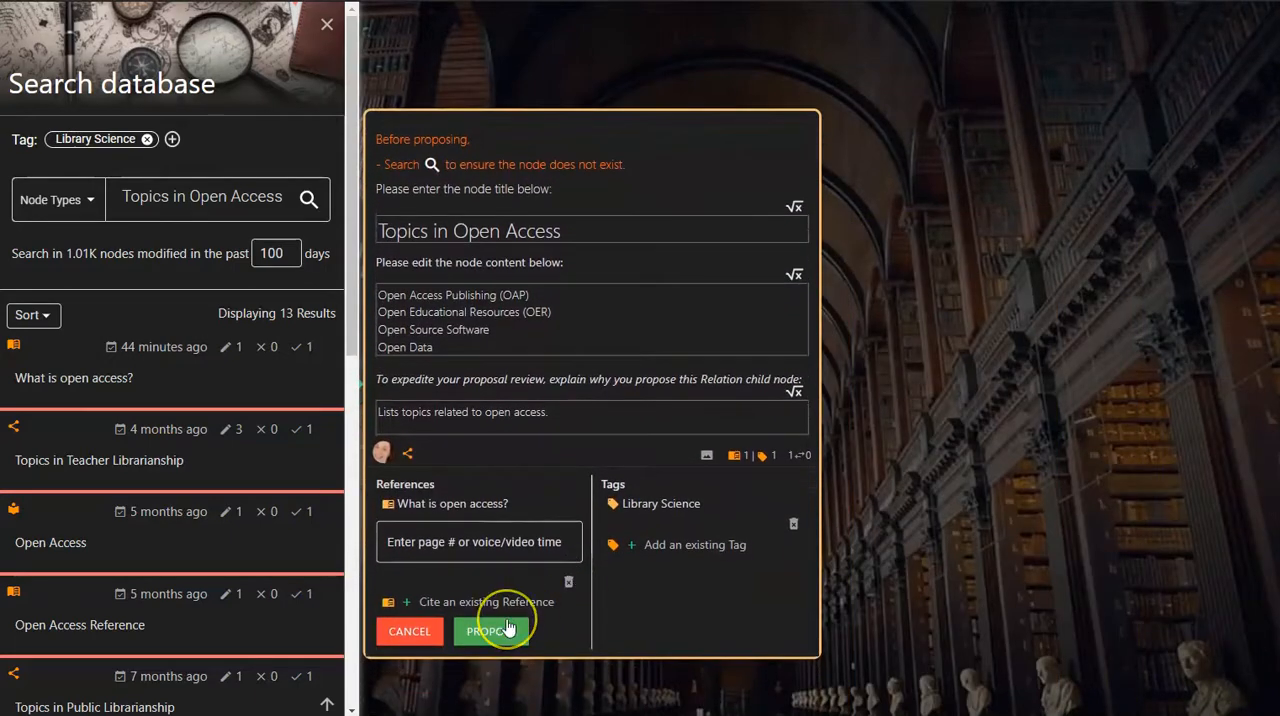
pyautogui.click(489, 630)
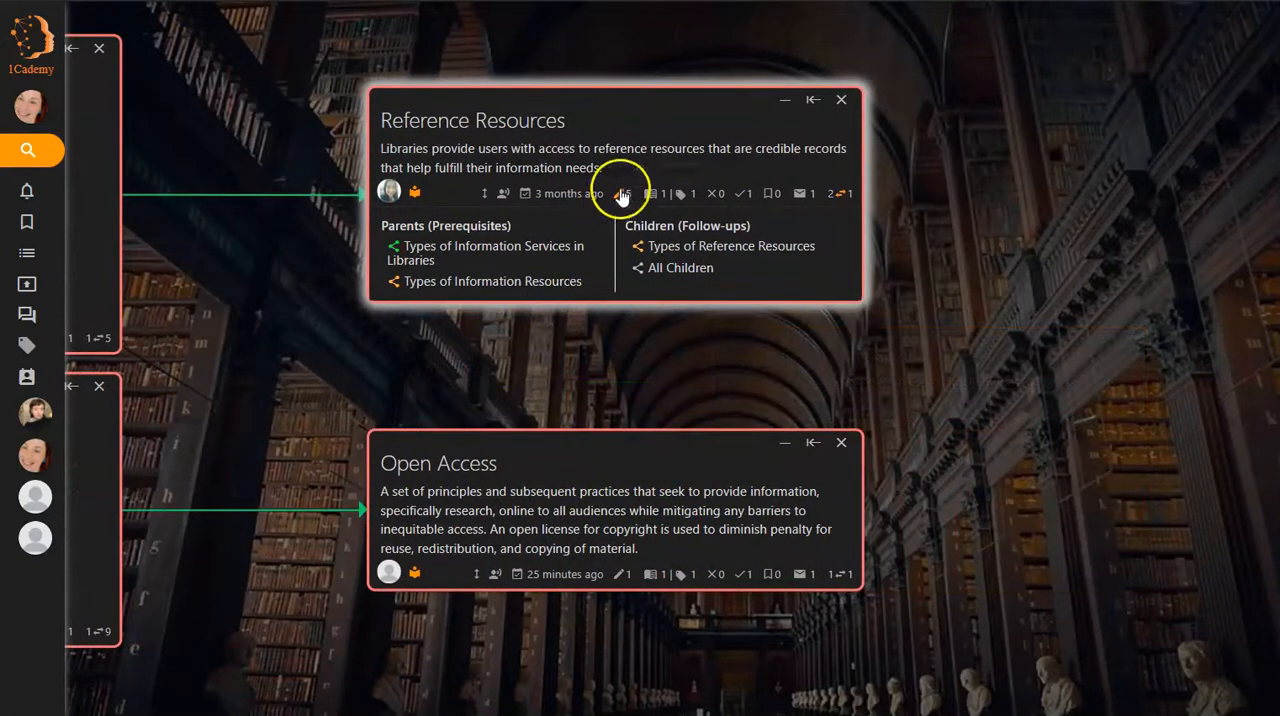
pyautogui.moveTo(623, 193)
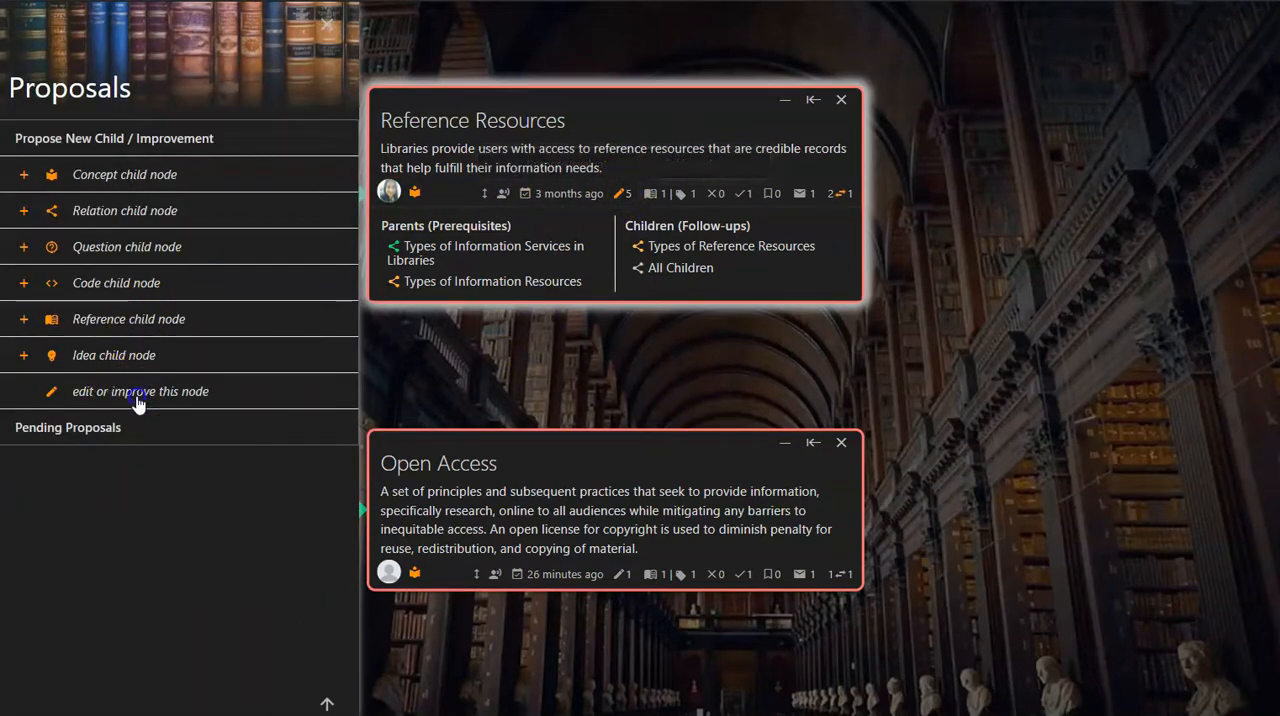
# - Improve Reference Resources by showing its parent/child links and linking an existing parent
pyautogui.click(140, 391)
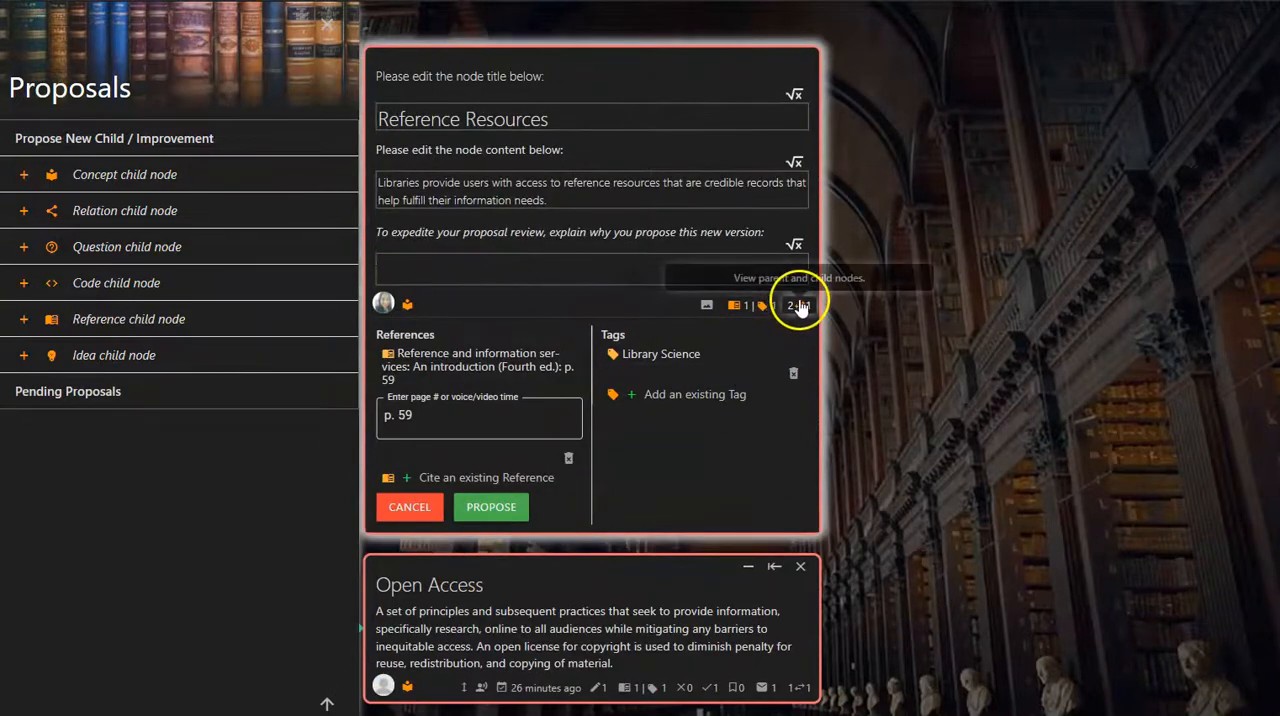
pyautogui.click(799, 305)
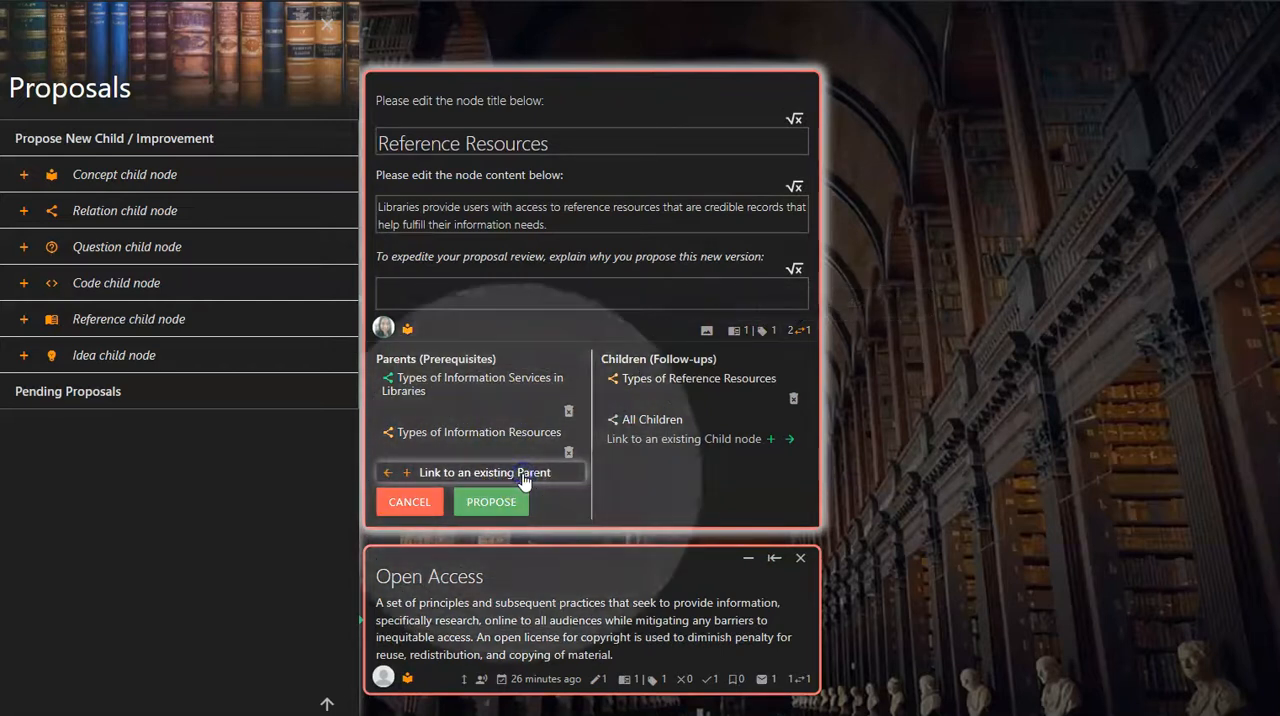
pyautogui.click(485, 472)
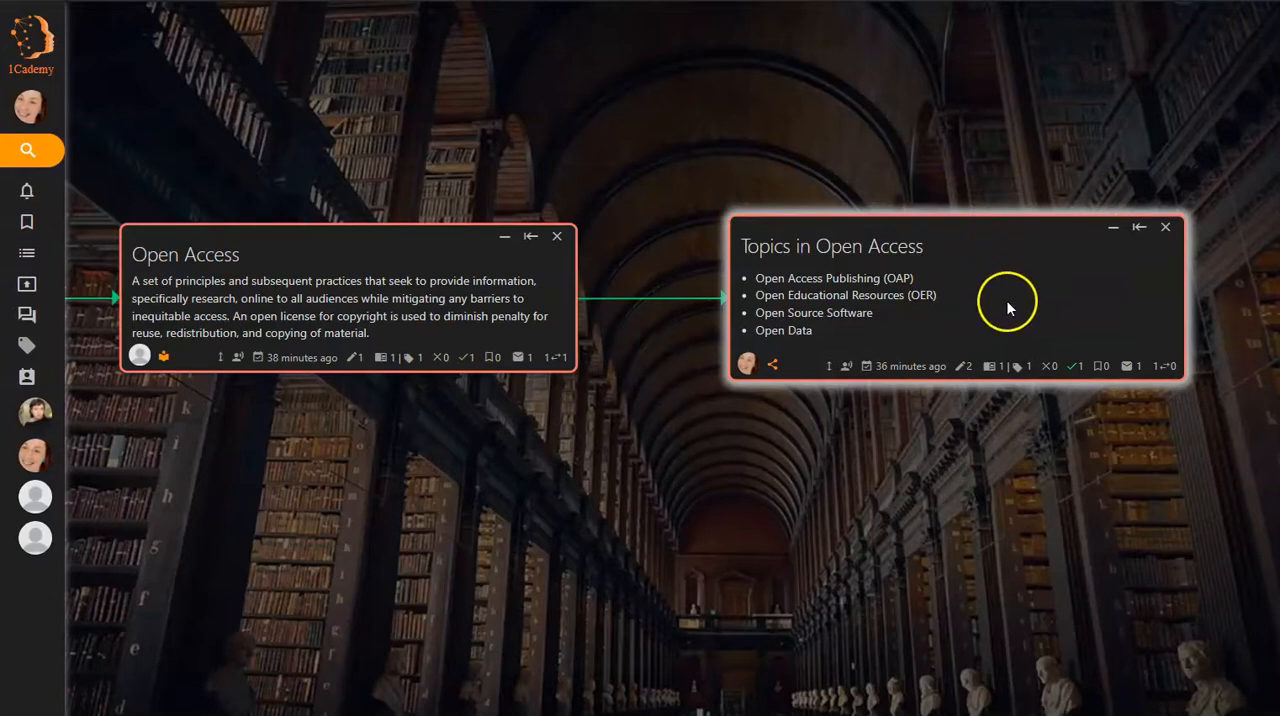
pyautogui.moveTo(963, 365)
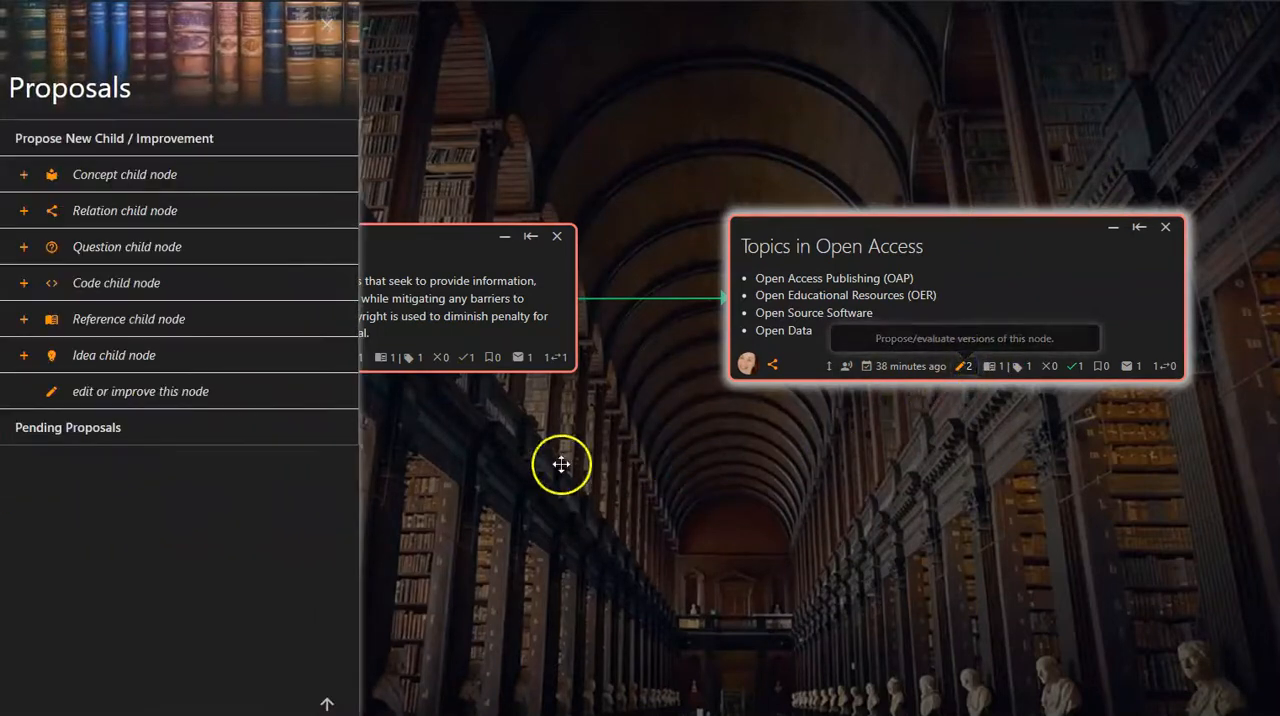
pyautogui.moveTo(170, 180)
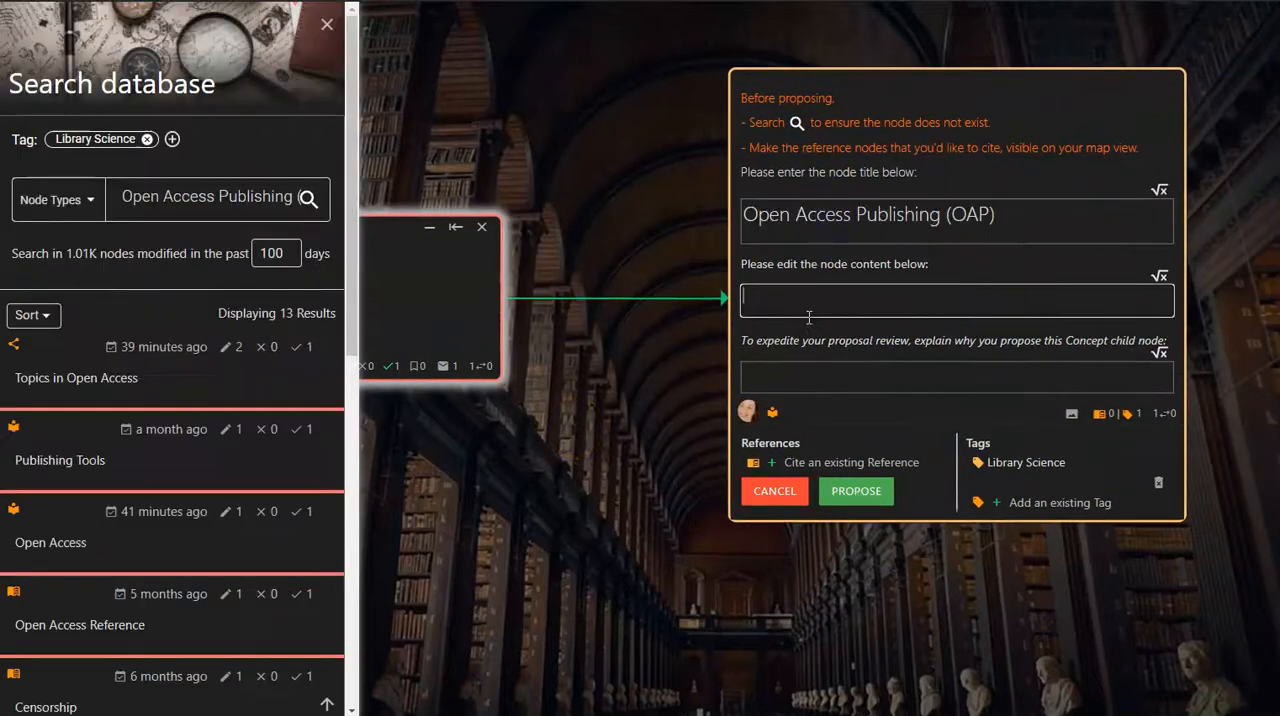
# - Enter the reason 'Defines open access pu…' and propose the Open Access Publishing (OAP) node
pyautogui.write('Defines open access publishing.')
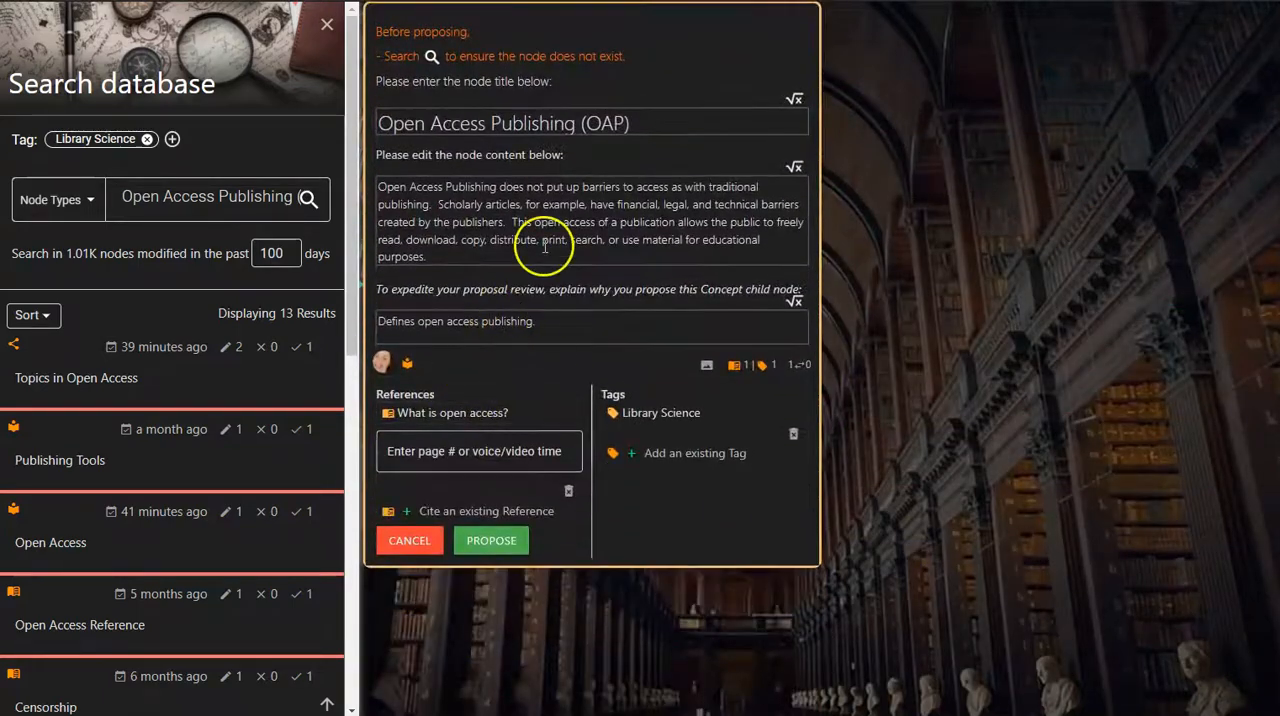
pyautogui.click(491, 540)
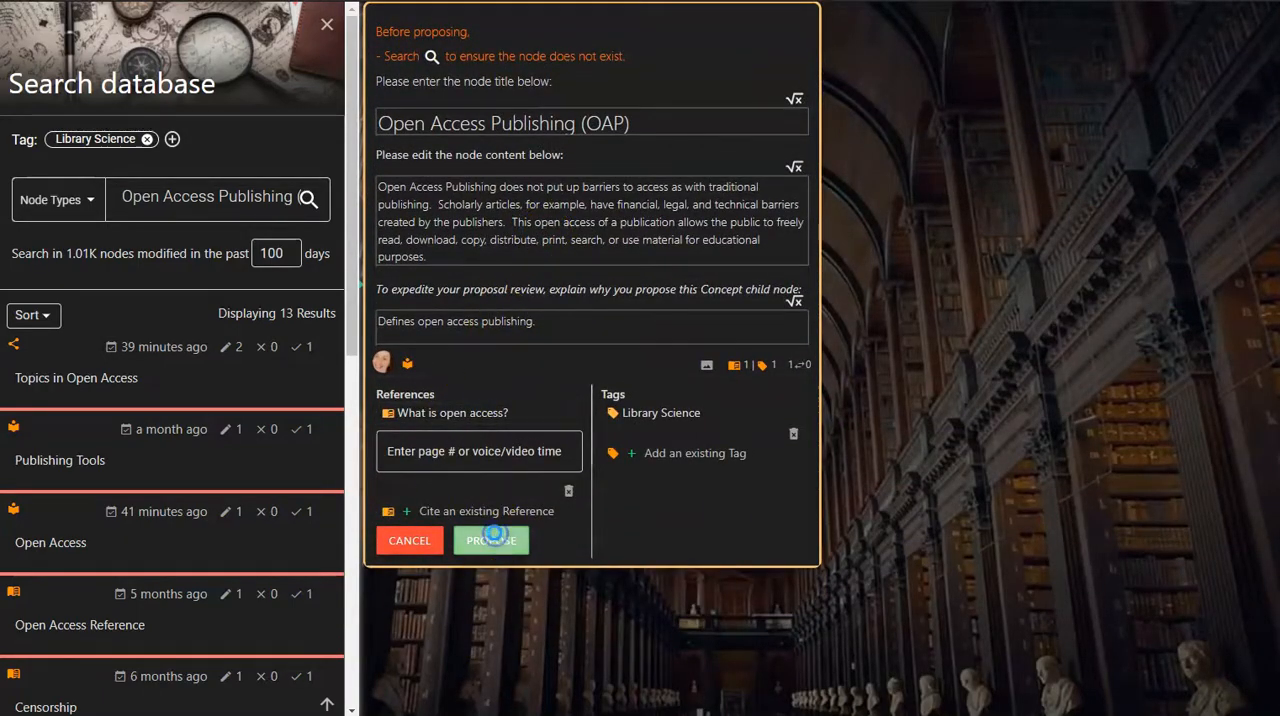
pyautogui.click(490, 540)
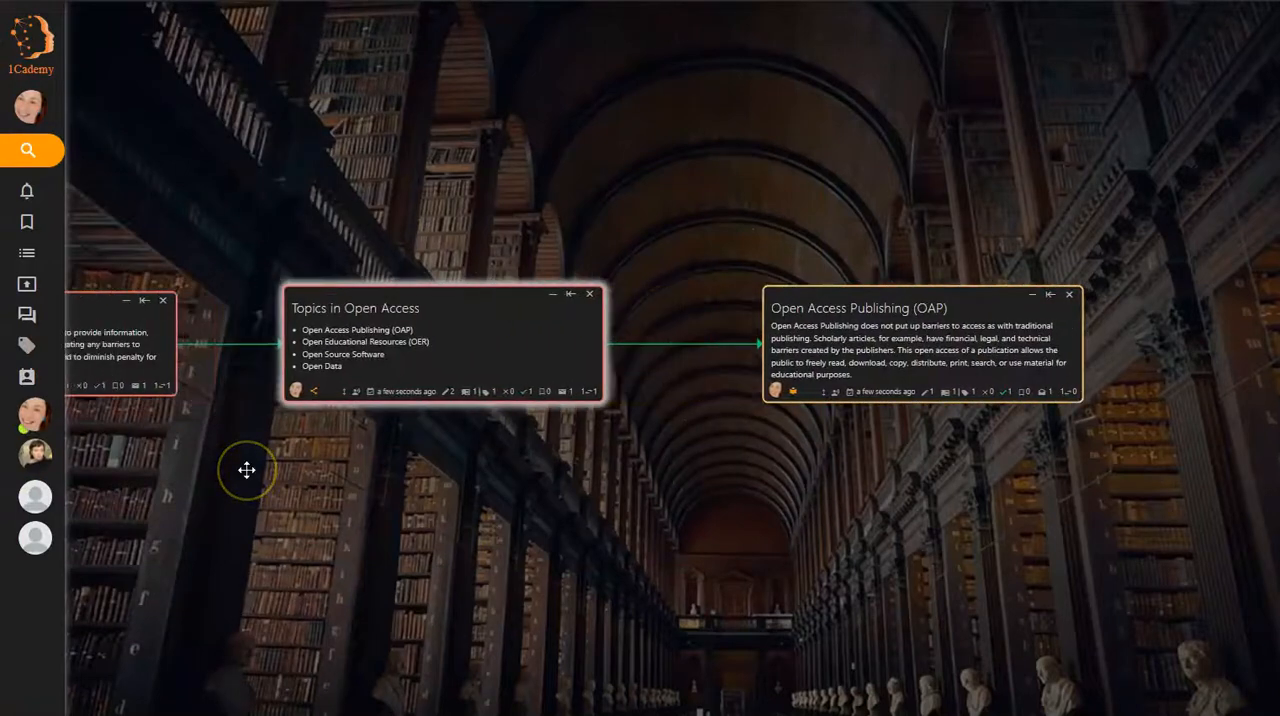